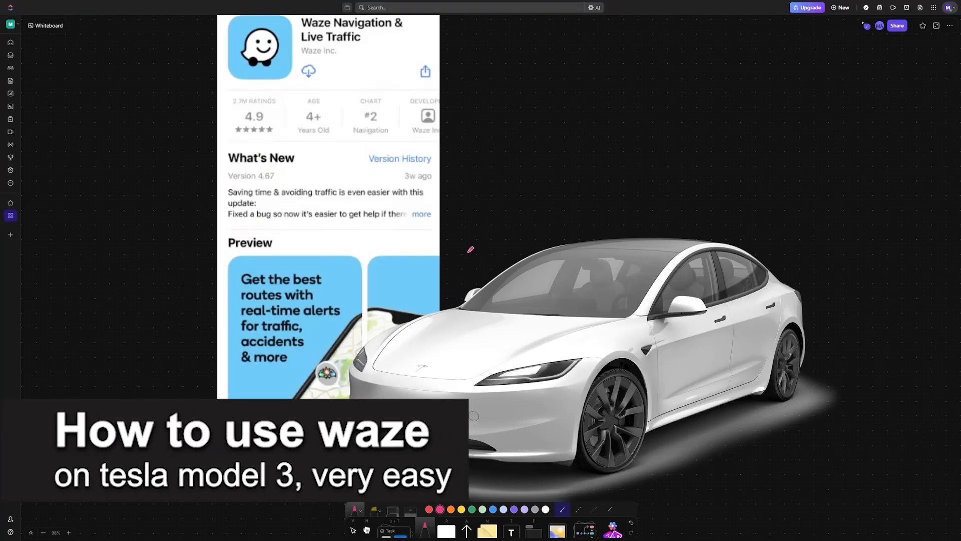
mouse_move(448, 62)
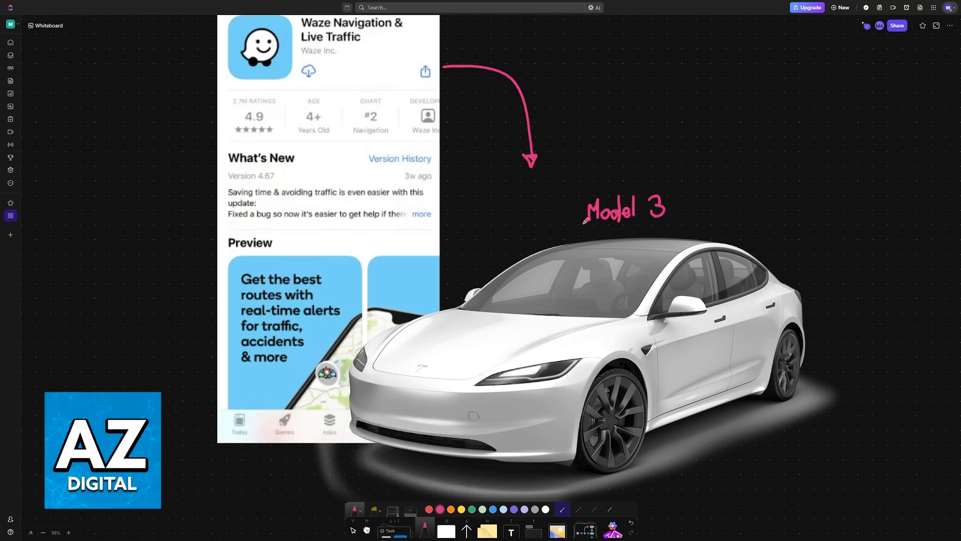
Step: In pink, underline 'Model 3' by the car, strike out CarPlay, and circle the Waze download icon
drag(583, 227, 686, 219)
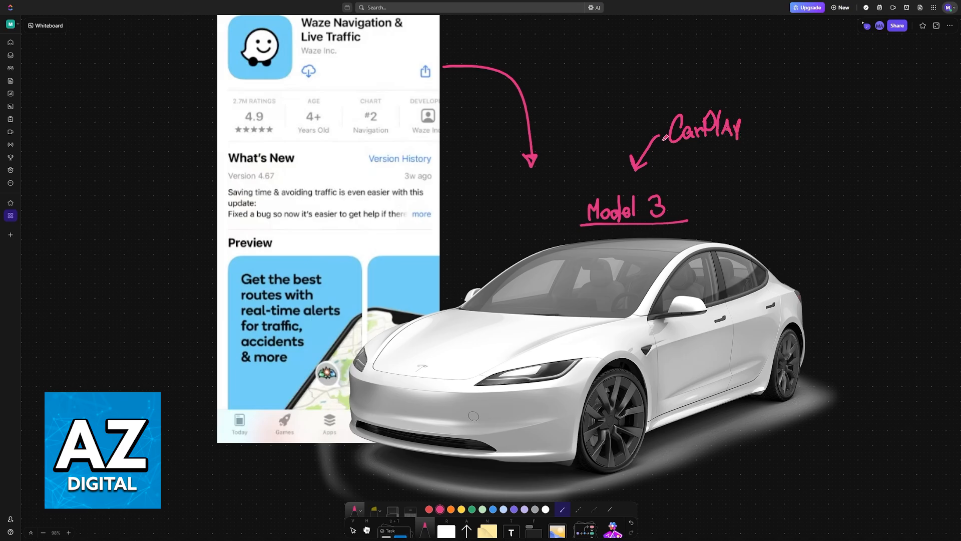
drag(659, 132, 778, 126)
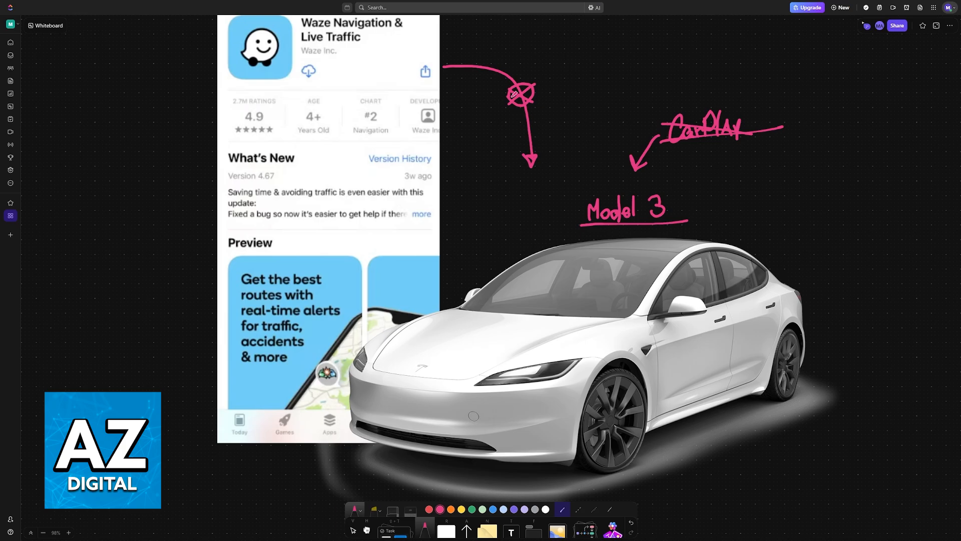
drag(301, 63, 316, 79)
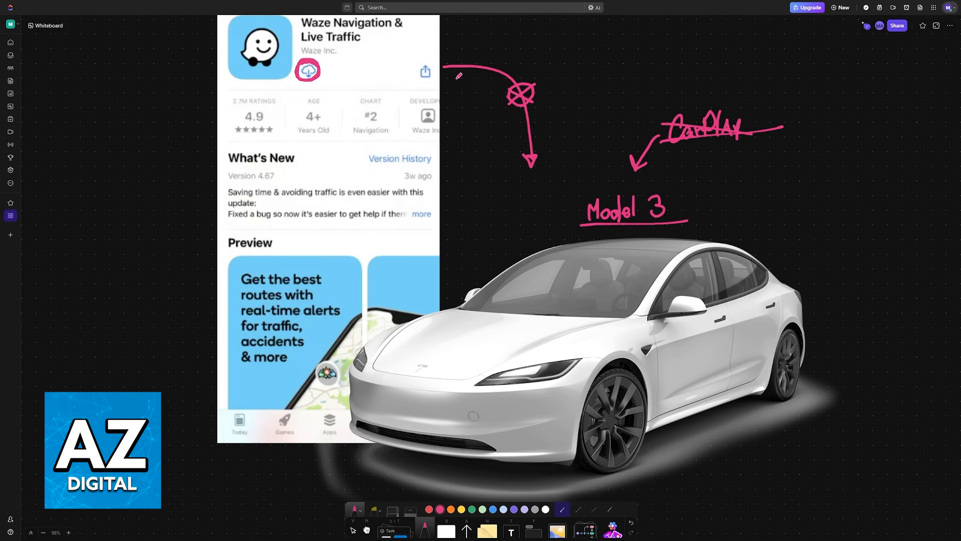
mouse_move(626, 208)
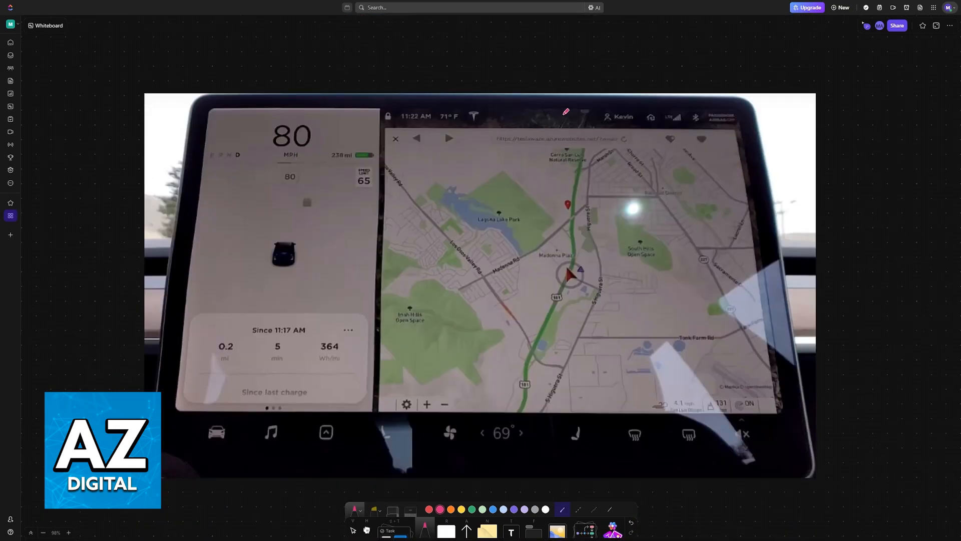
Step: Write 'Browser' and 'TeslaWaze' in pink on the map, then scroll to the watch-time slide
drag(564, 98, 555, 126)
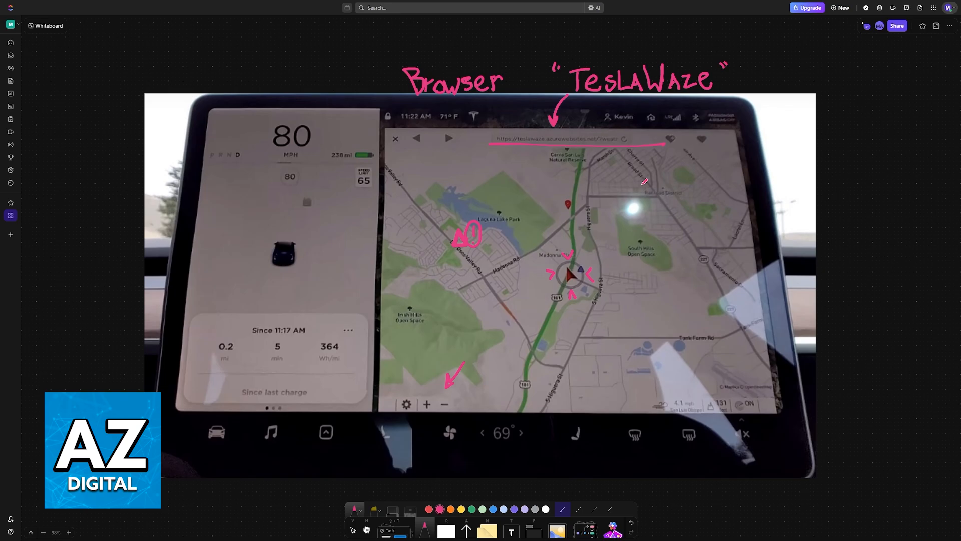
scroll(down, 3)
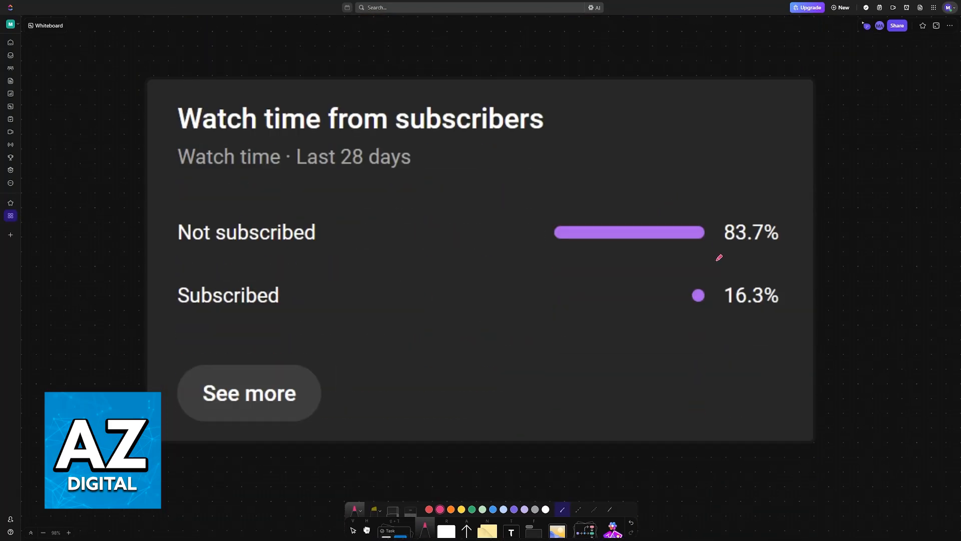
Step: Strike through 83.7% not-subscribed and underline 16.3% subscribed with a pink check mark
drag(723, 257, 760, 196)
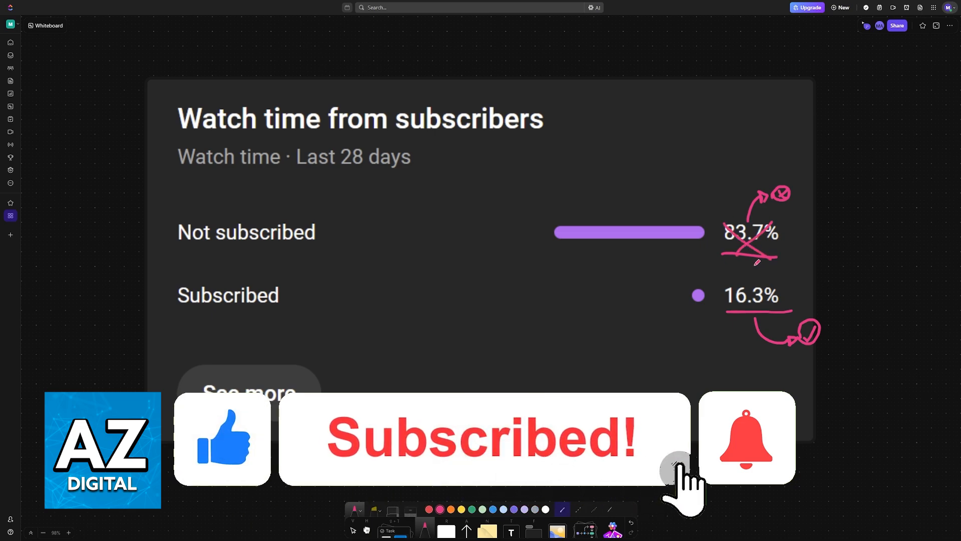
click(746, 438)
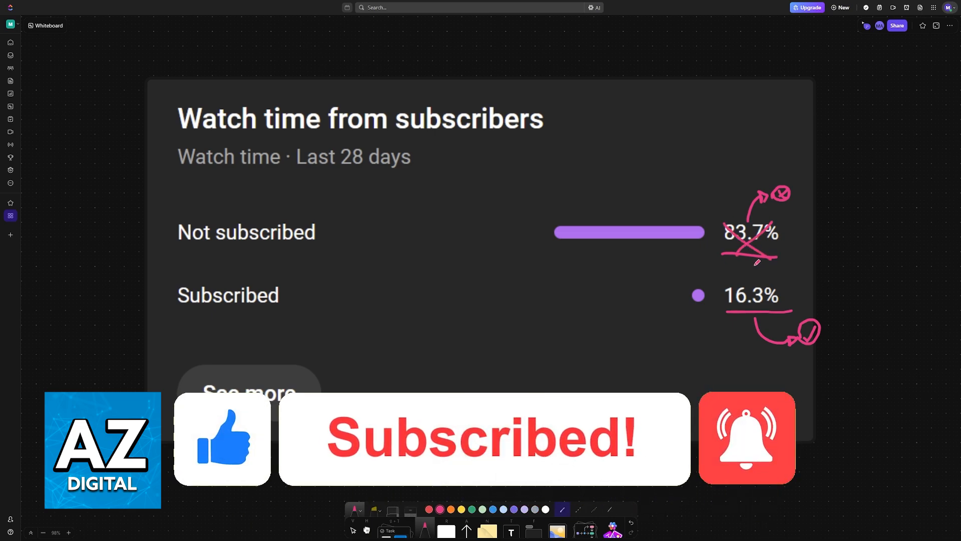